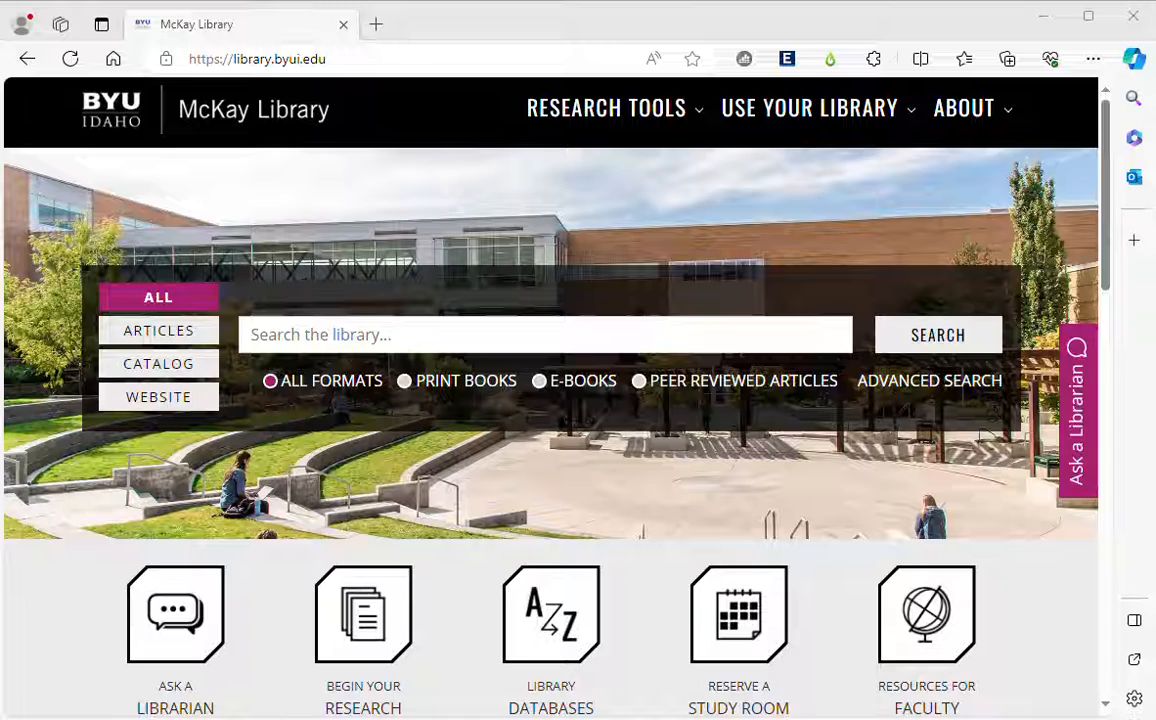
Bring up the Copilot sidebar beside the library page from the Edge toolbar
{"action": "left_click", "coordinate": [1134, 58]}
{"action": "type", "text": "Please help me improve upon this paragraph I wrote."}
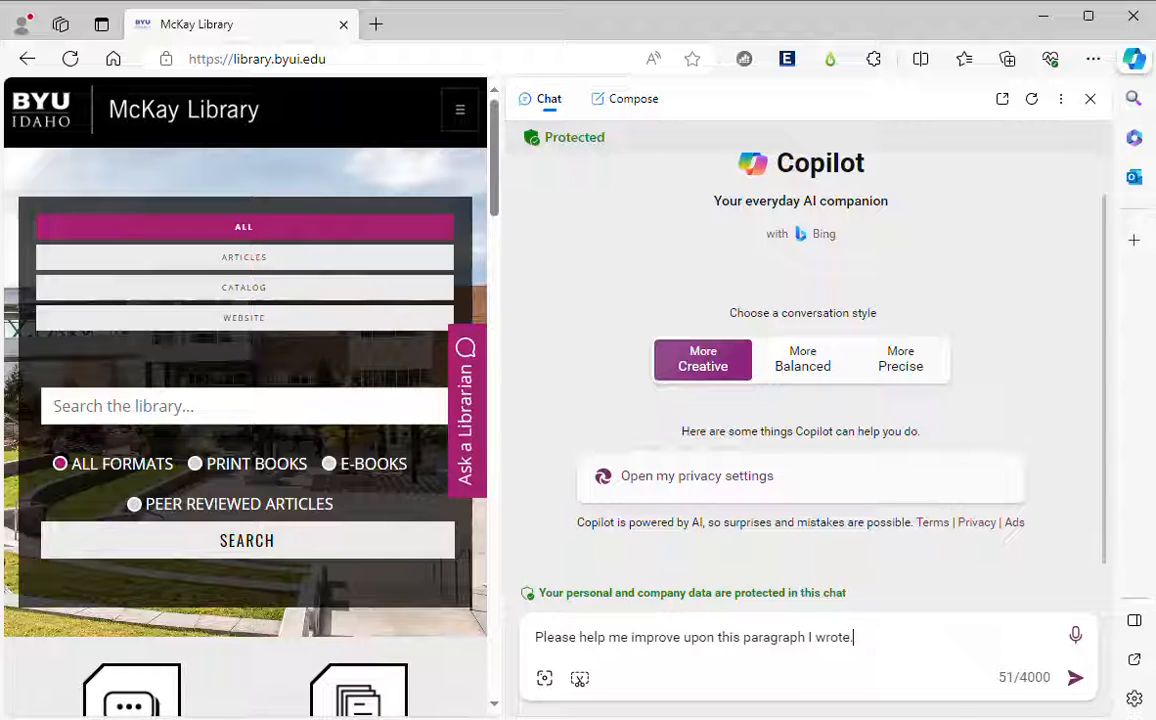
Ask Copilot to check the food paragraph for punctuation, grammar, spelling and conciseness, paragraph included
{"action": "type", "text": "ch"}
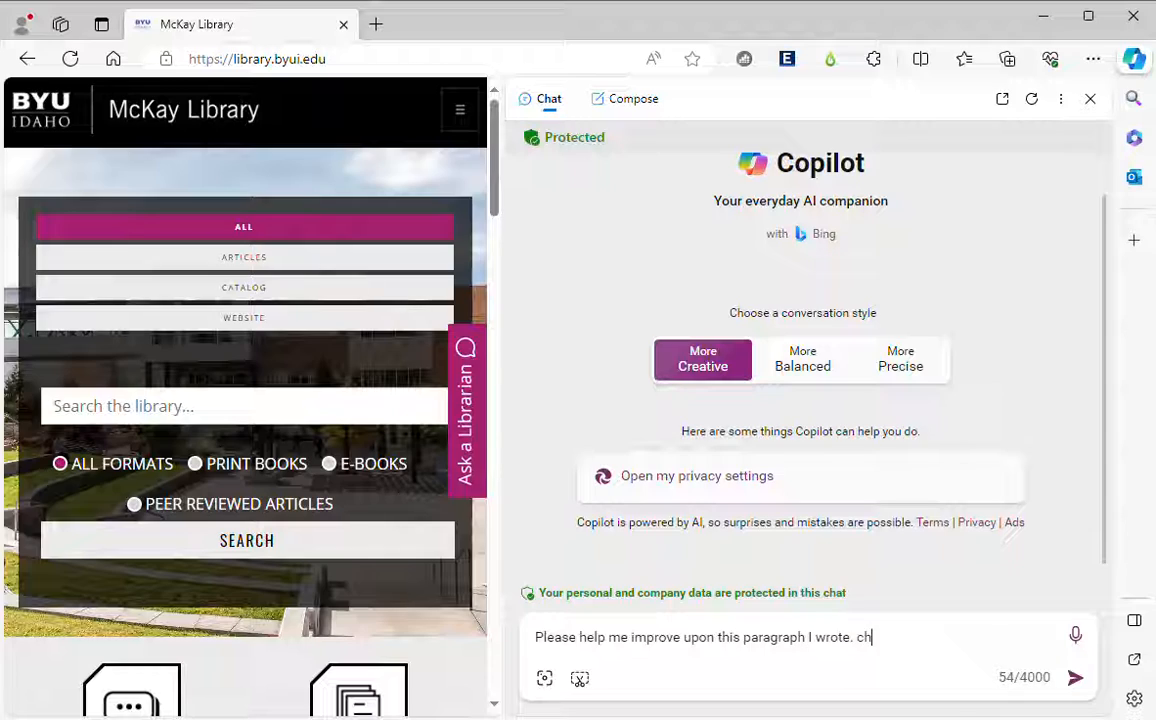
{"action": "type", "text": "eck for punctuation, grammar,"}
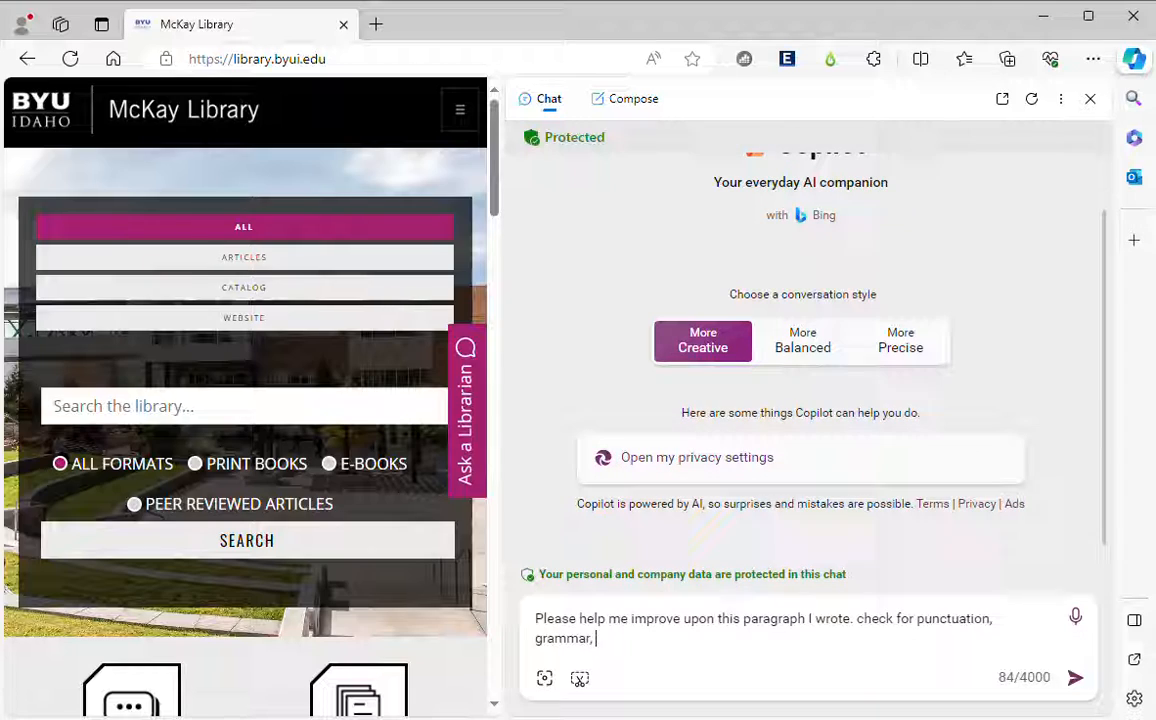
{"action": "type", "text": "spelling,"}
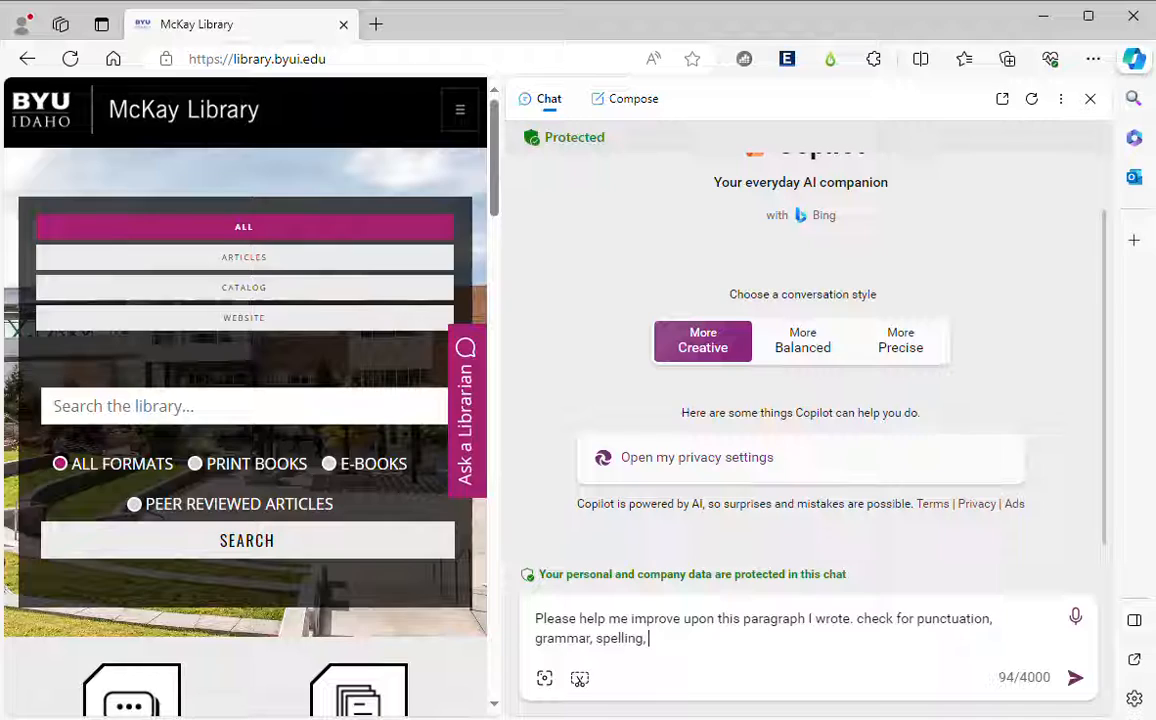
{"action": "key", "text": "BackSpace"}
{"action": "type", "text": " and concise"}
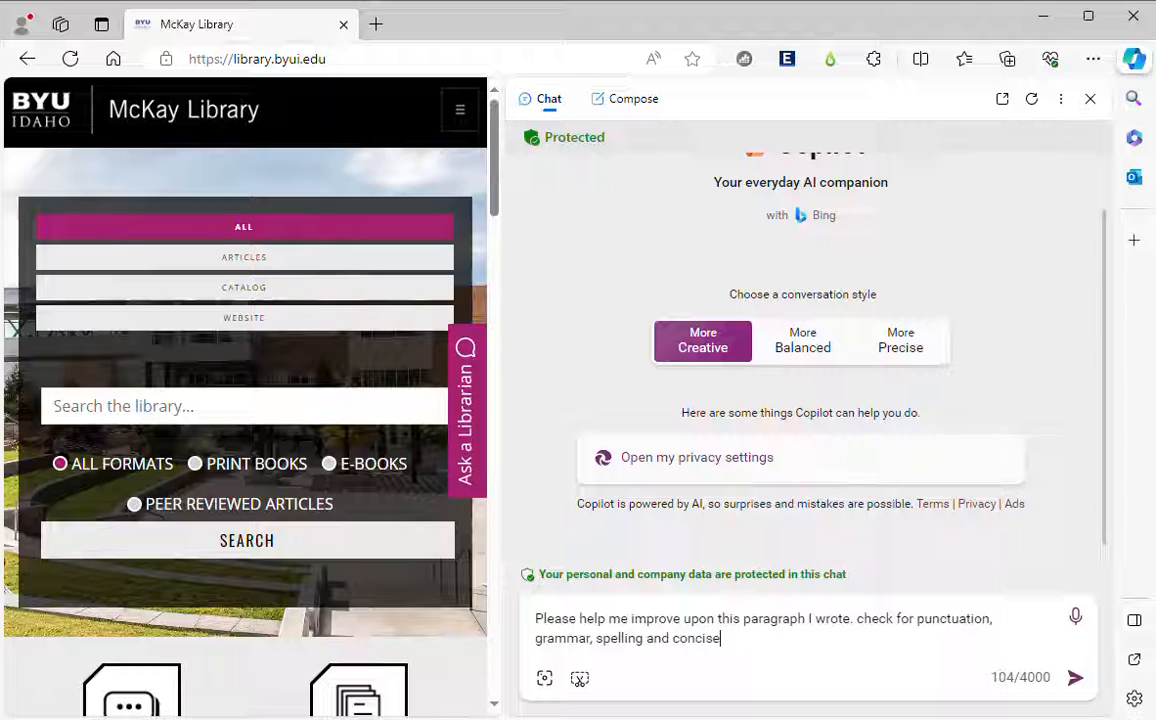
{"action": "type", "text": "ness: I like to eat peanut butter sandwiches because"}
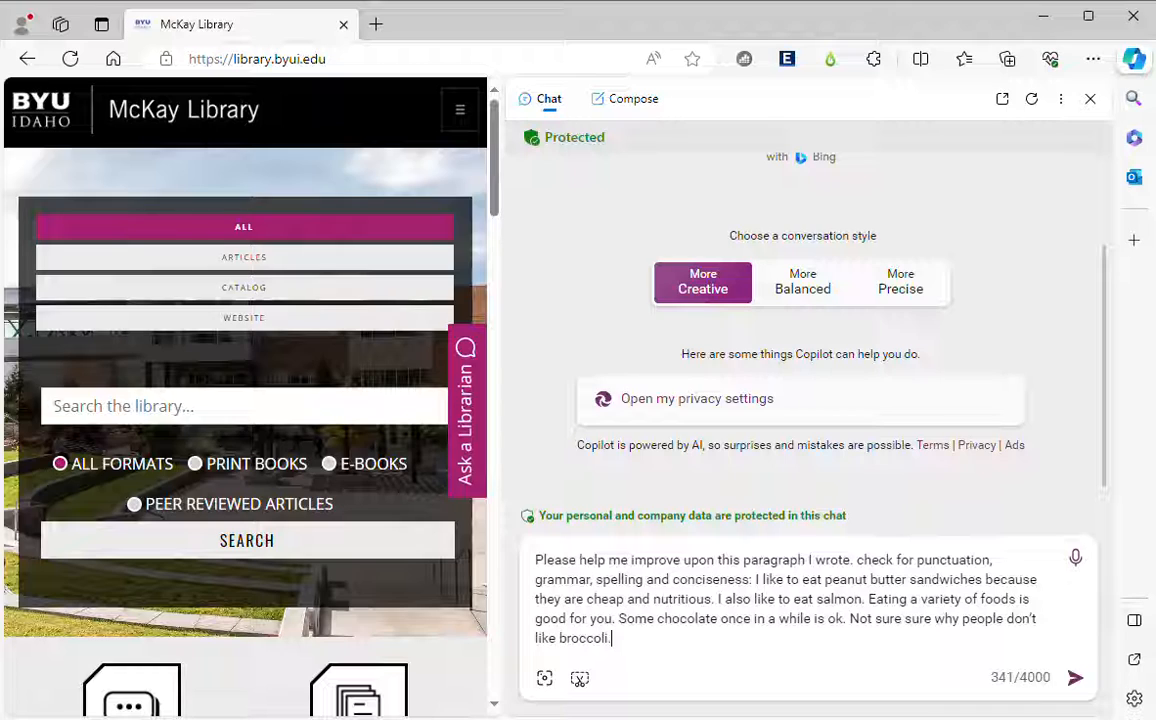
{"action": "left_click", "coordinate": [1076, 676]}
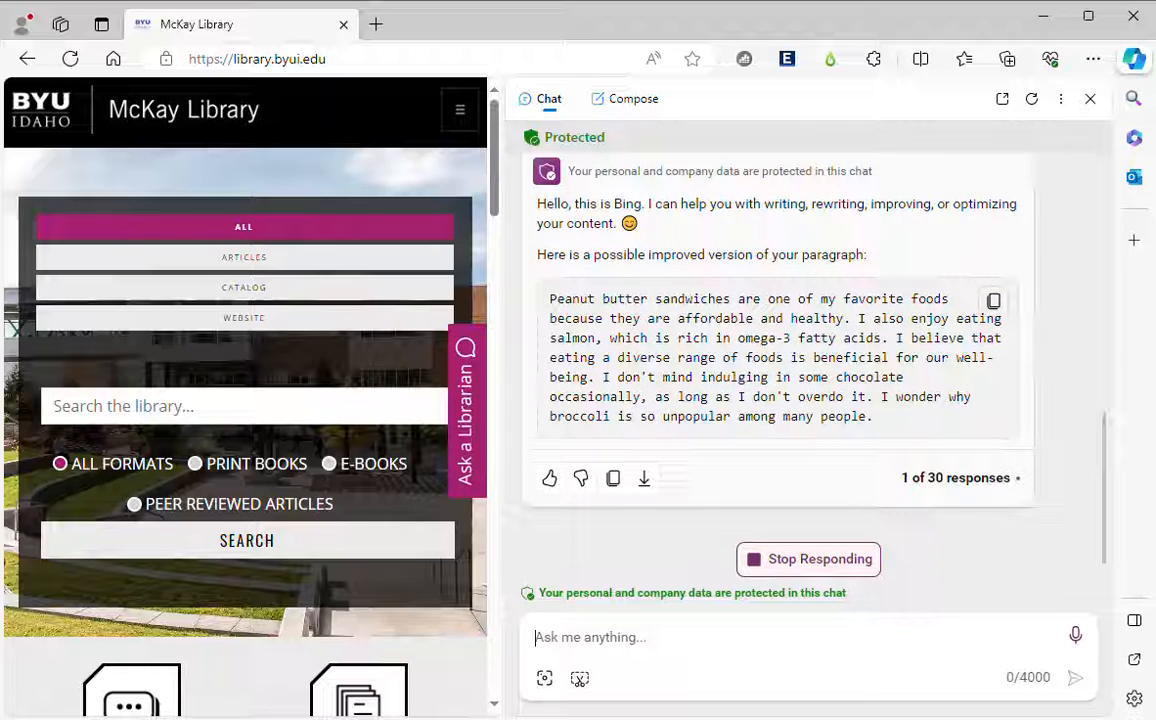
Scroll through Copilot's improved paragraph and its list of changes made
{"action": "scroll", "scroll_direction": "down", "scroll_amount": 3}
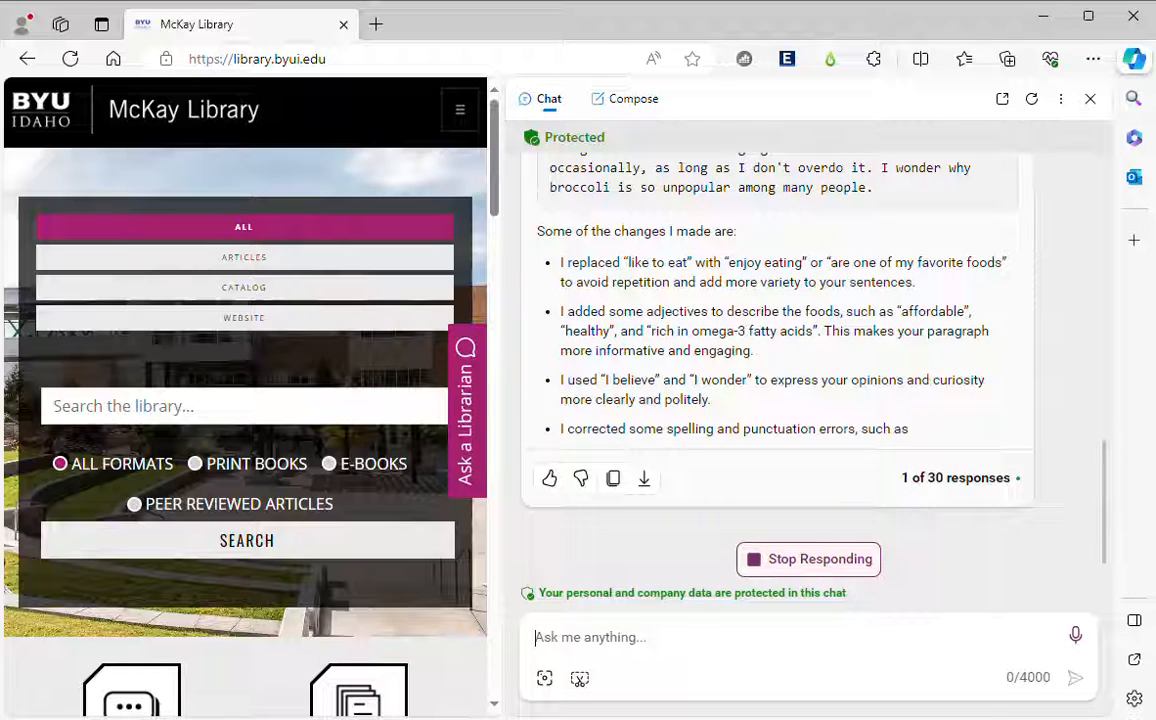
{"action": "scroll", "scroll_direction": "down", "scroll_amount": 3}
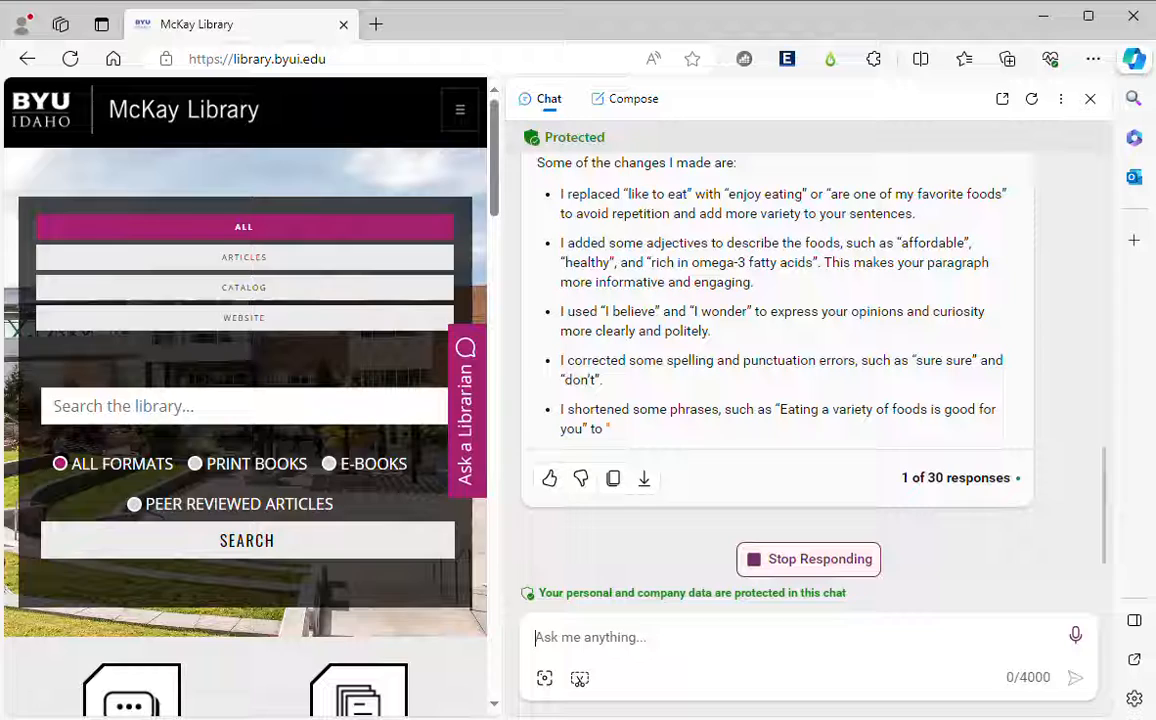
{"action": "scroll", "scroll_direction": "down", "scroll_amount": 3}
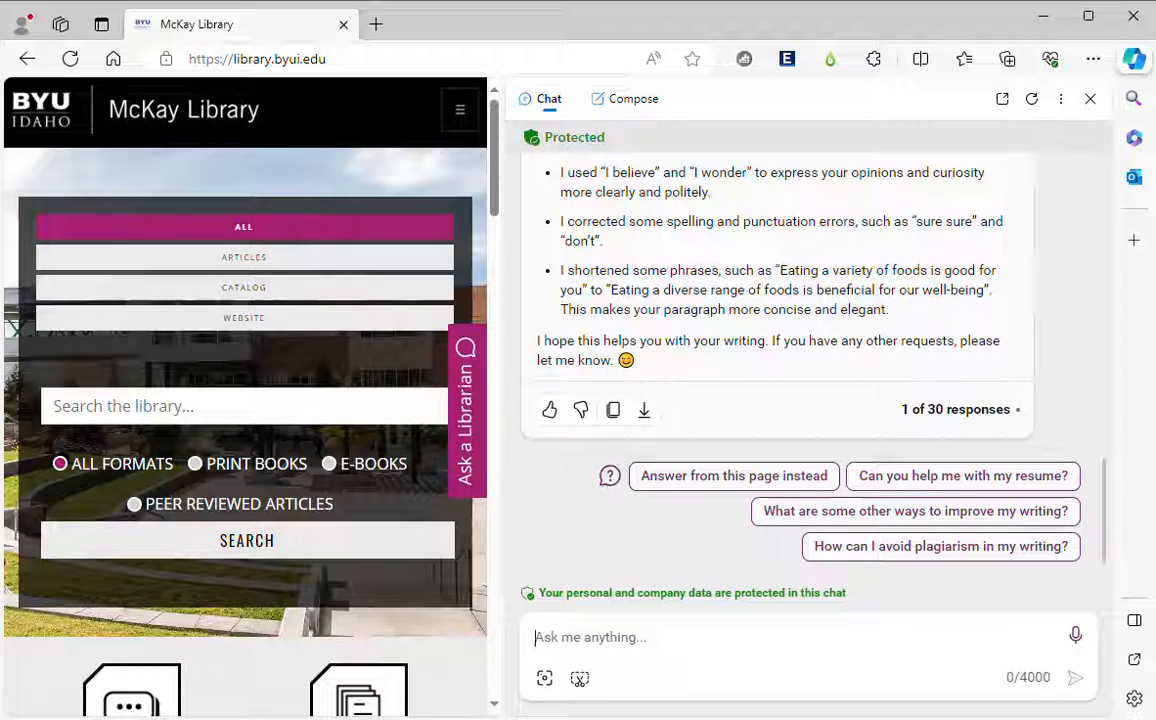
Ask Copilot to rewrite the paragraph for a 9th grade reading level
{"action": "type", "text": "That's great."}
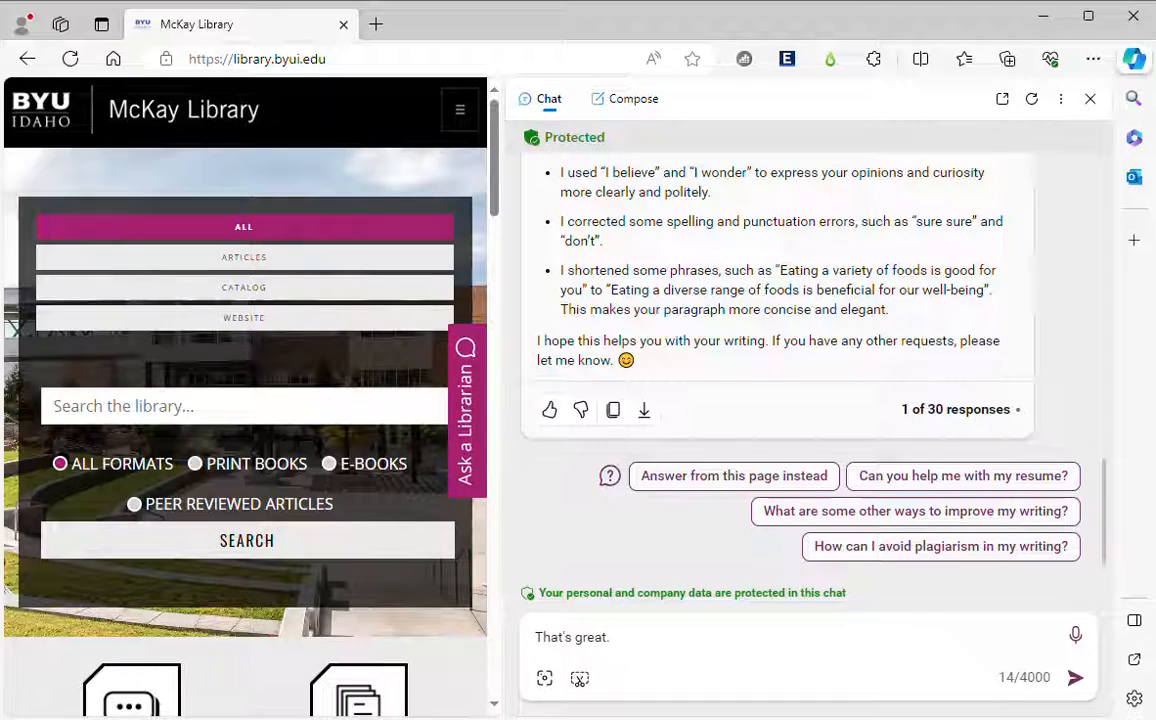
{"action": "type", "text": "Could you re-write i"}
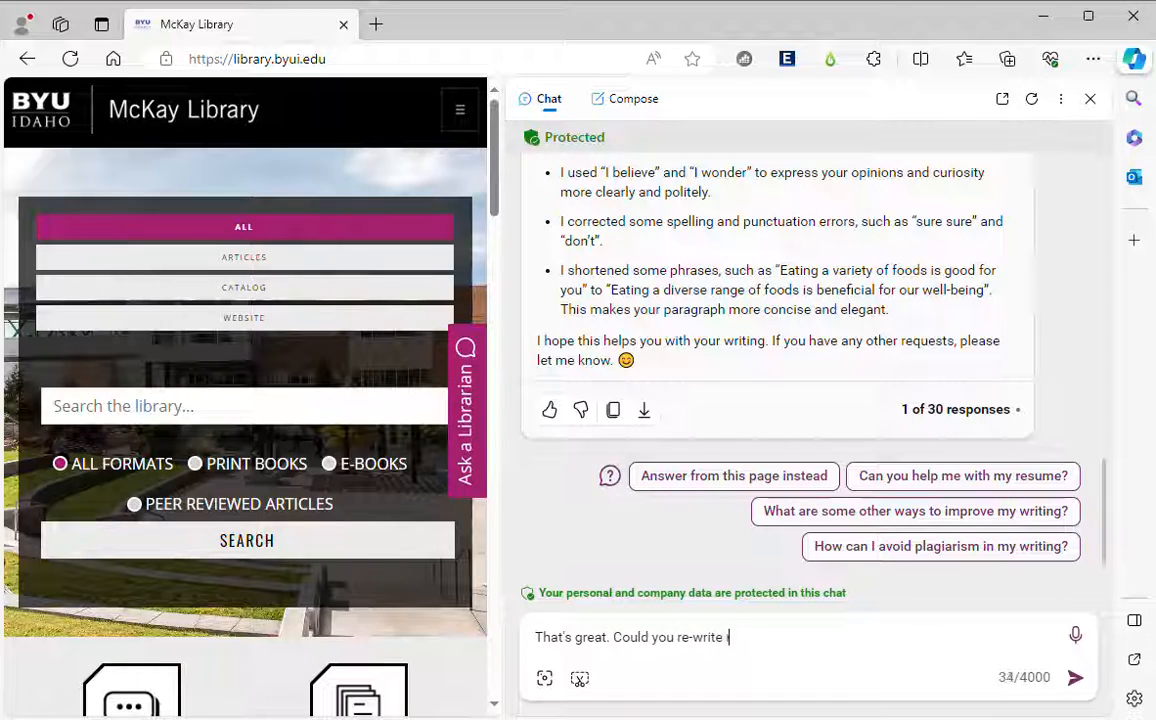
{"action": "type", "text": "t for a 9th grade readin"}
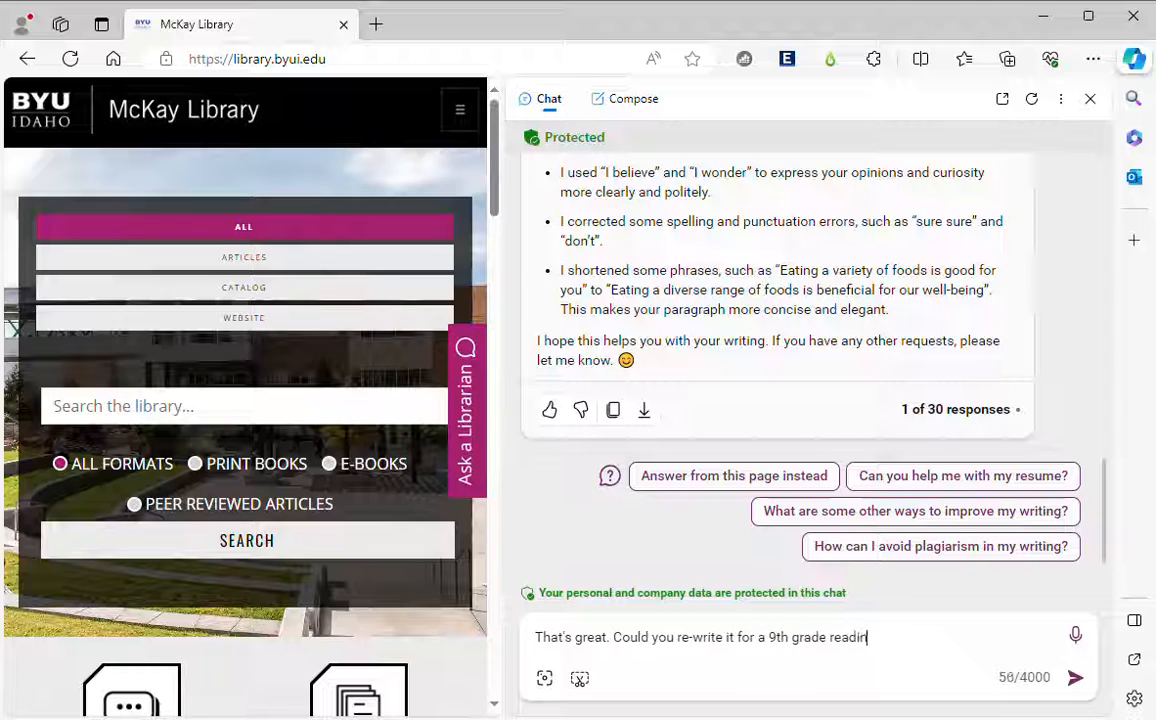
{"action": "left_click", "coordinate": [1080, 676]}
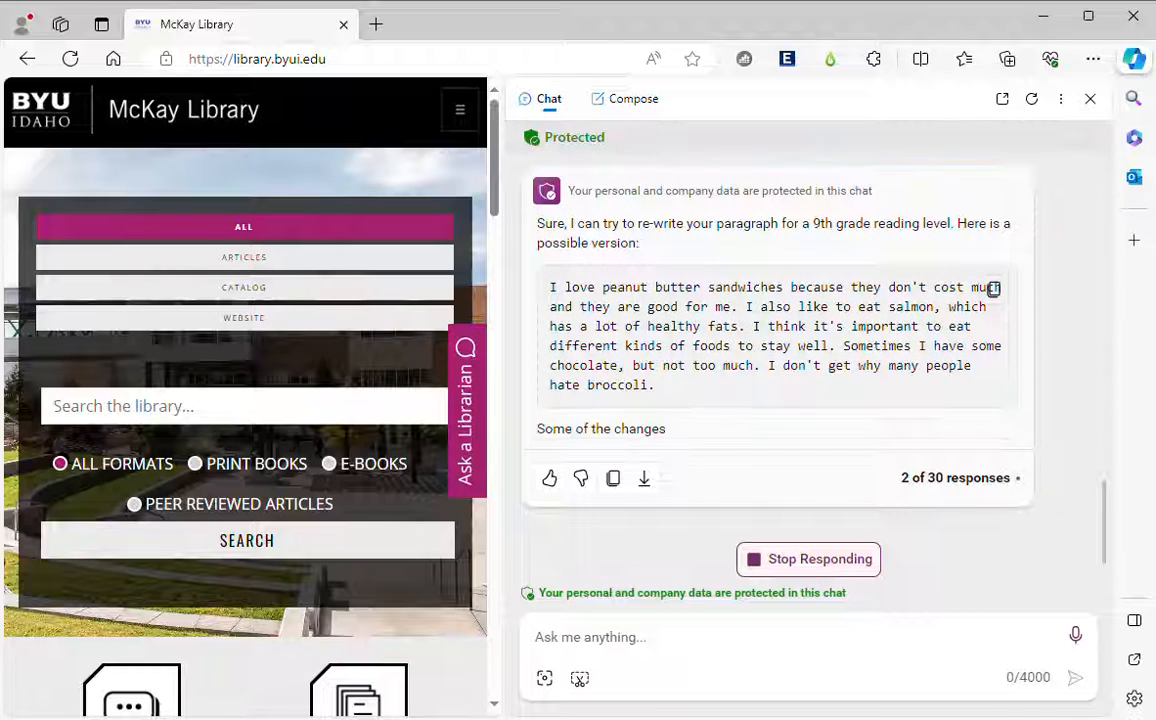
Scroll through the 9th-grade rewrite and its explanation of simpler words and shorter sentences
{"action": "scroll", "scroll_direction": "down", "scroll_amount": 3}
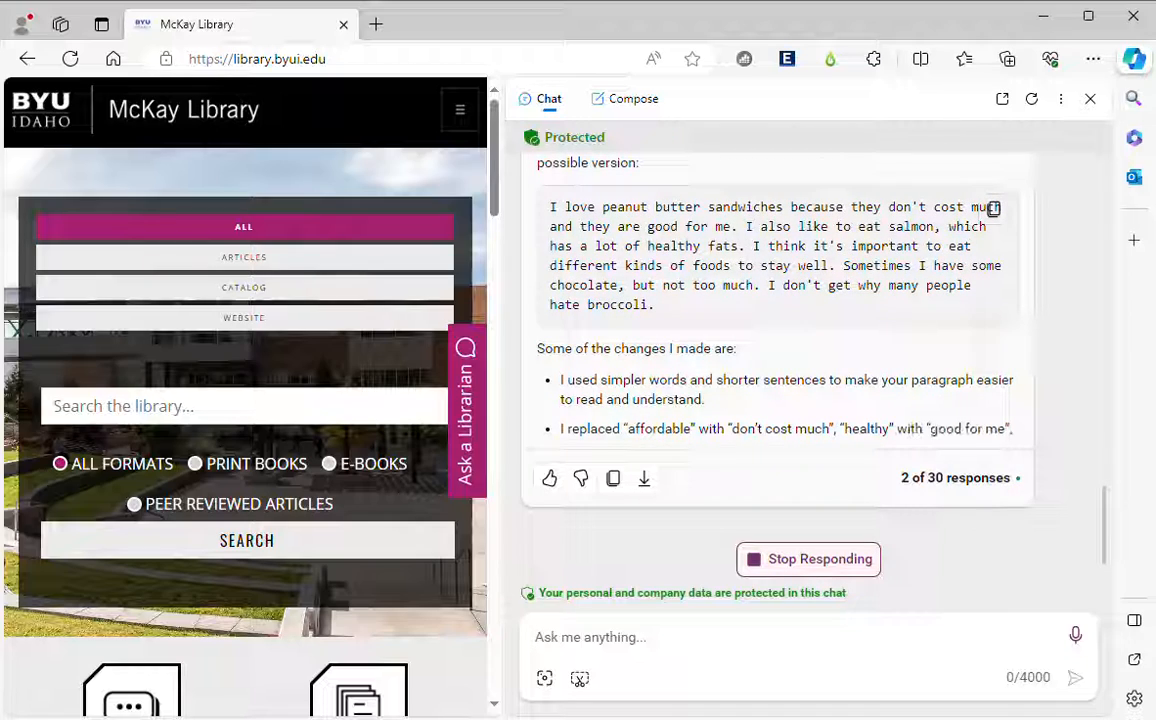
{"action": "scroll", "scroll_direction": "down", "scroll_amount": 3}
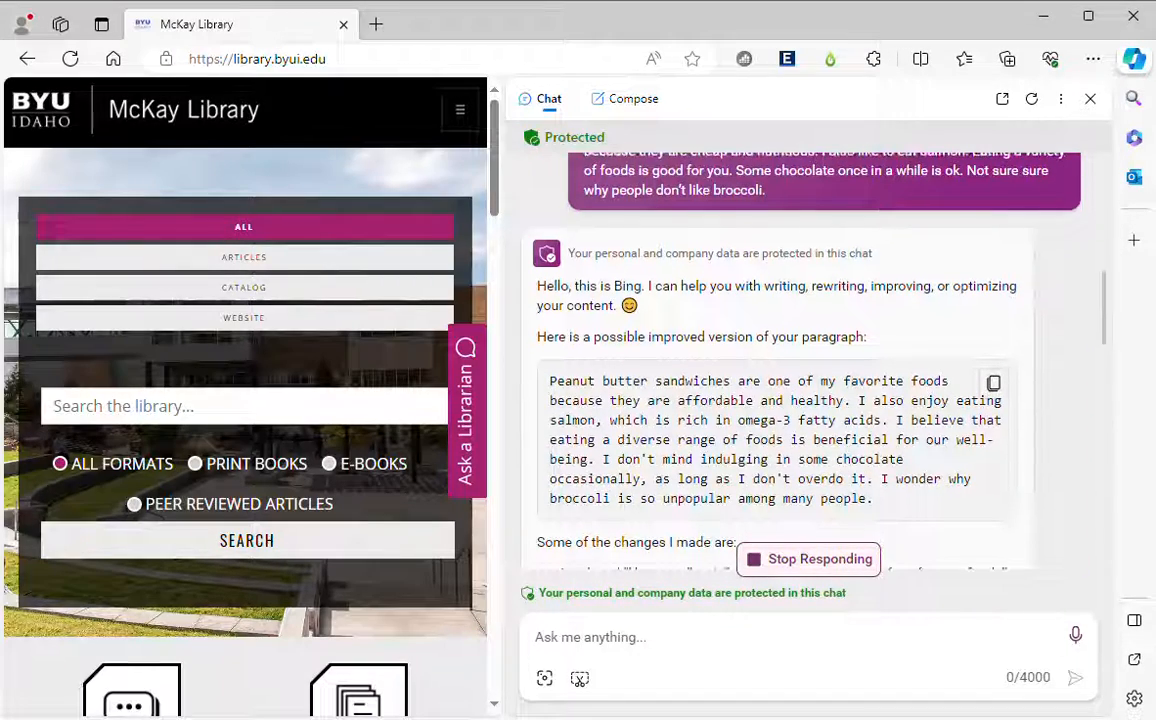
{"action": "scroll", "scroll_direction": "down", "scroll_amount": 3}
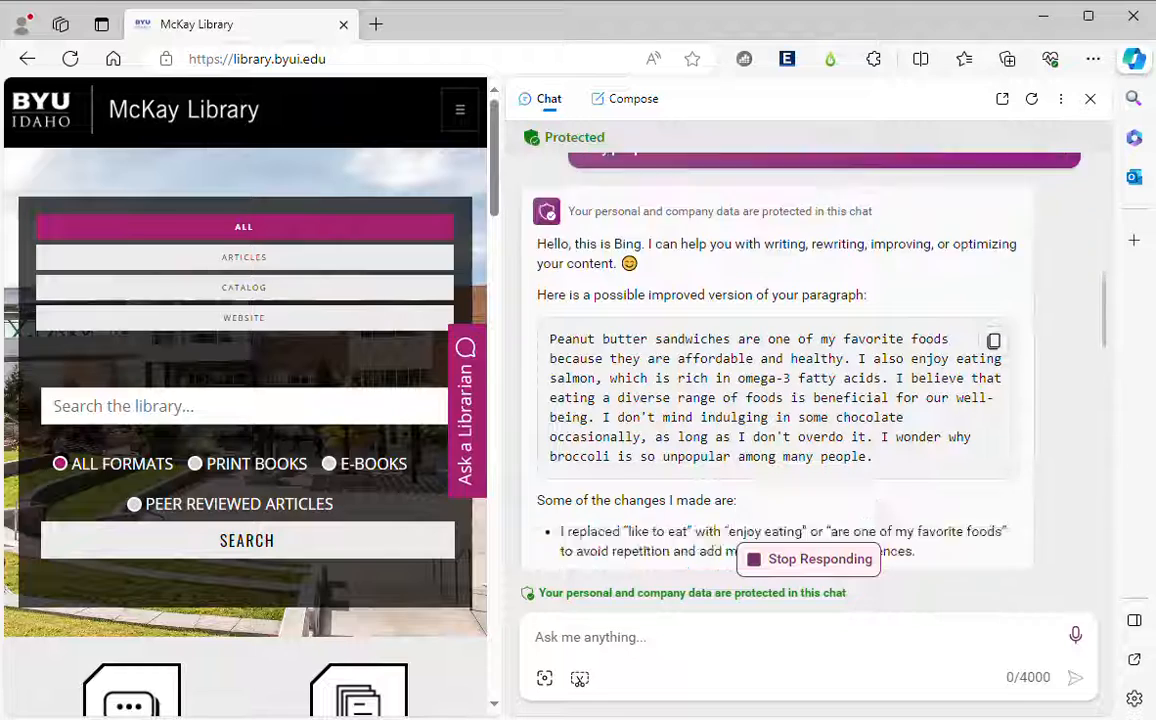